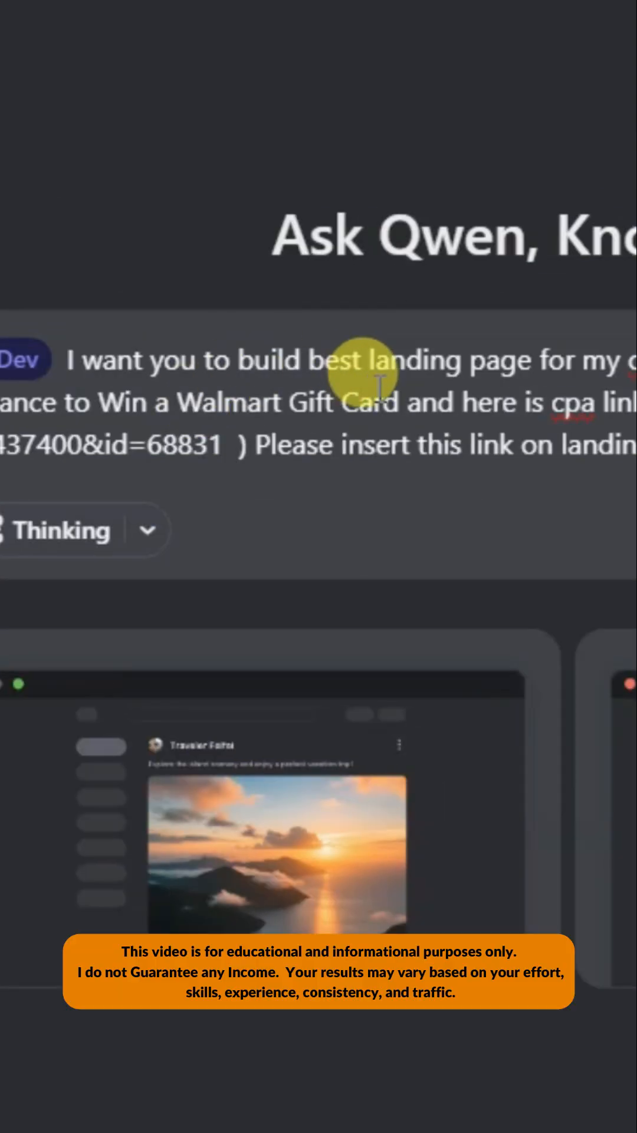
pyautogui.moveTo(368, 368)
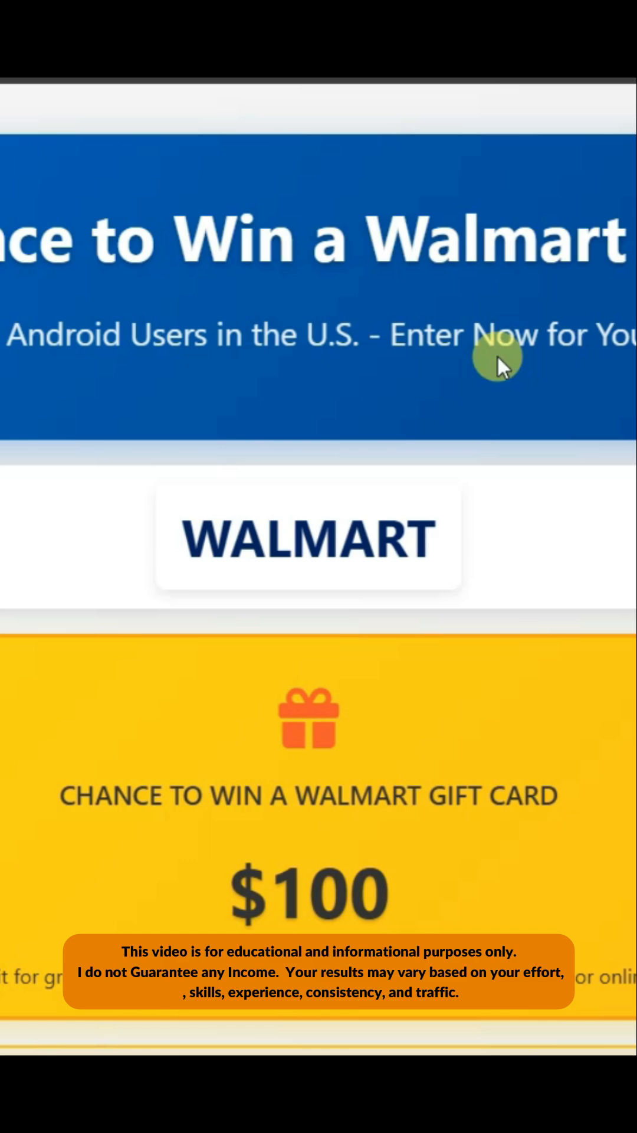
pyautogui.scroll(-3)
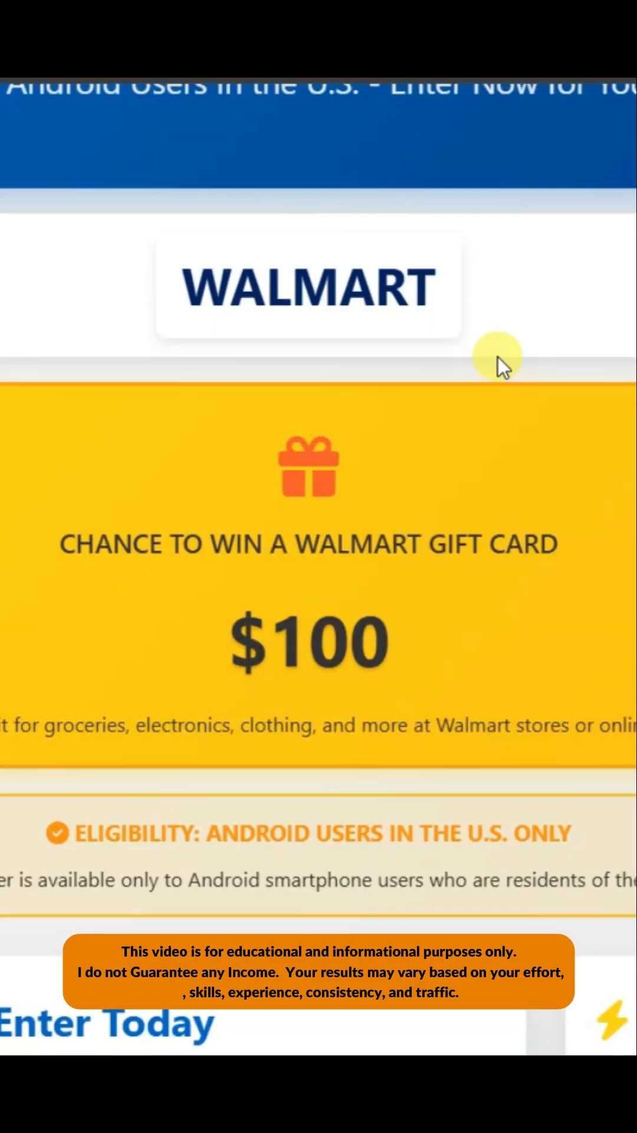
pyautogui.scroll(-3)
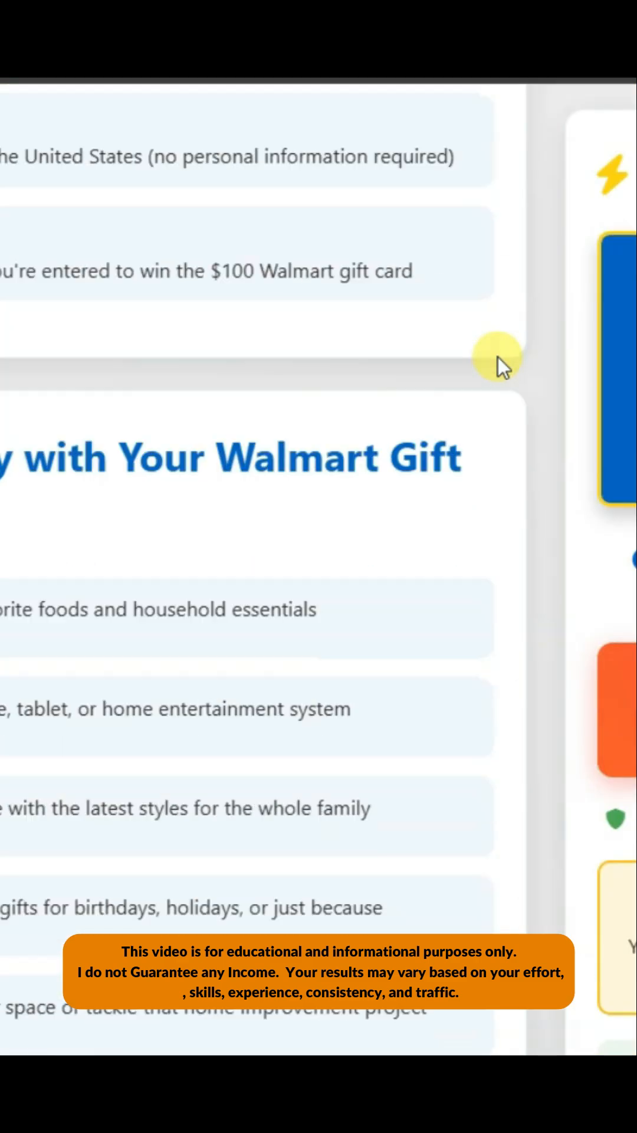
pyautogui.scroll(-3)
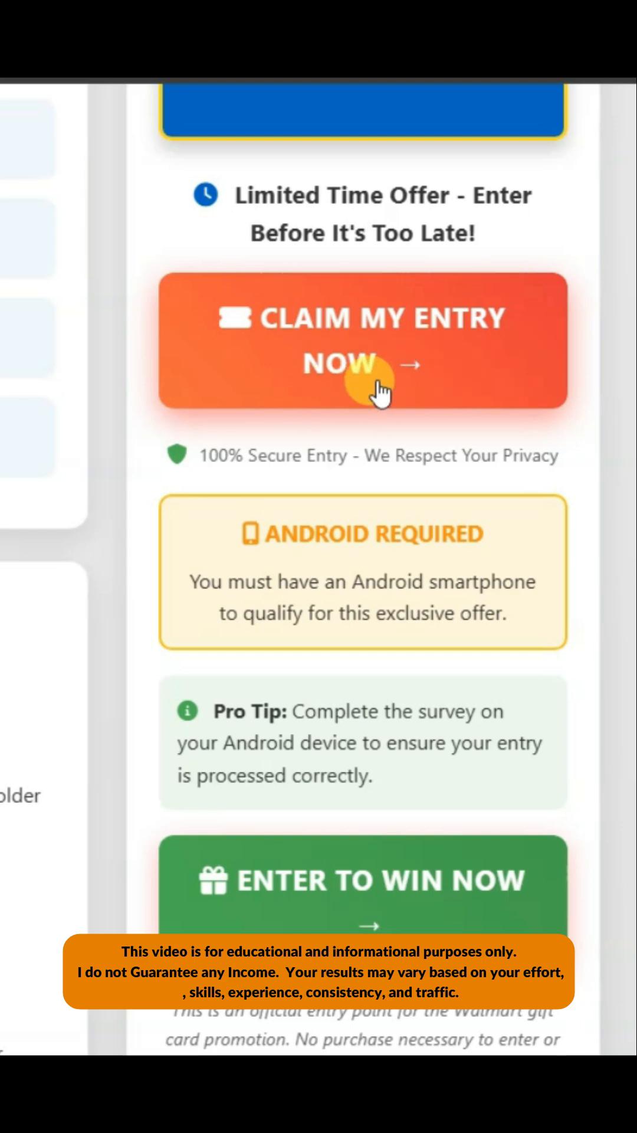
pyautogui.click(363, 341)
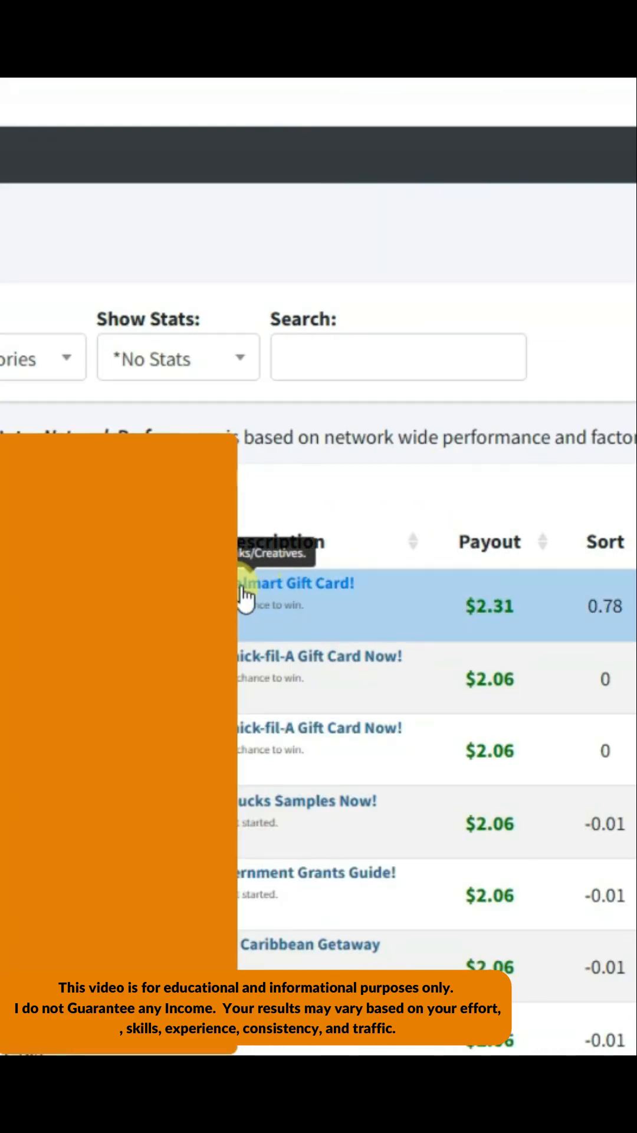
# Step: Submit the Walmart Gift Card offer link to Qwen and deploy the generated landing page to a public qwen.site link
pyautogui.click(289, 592)
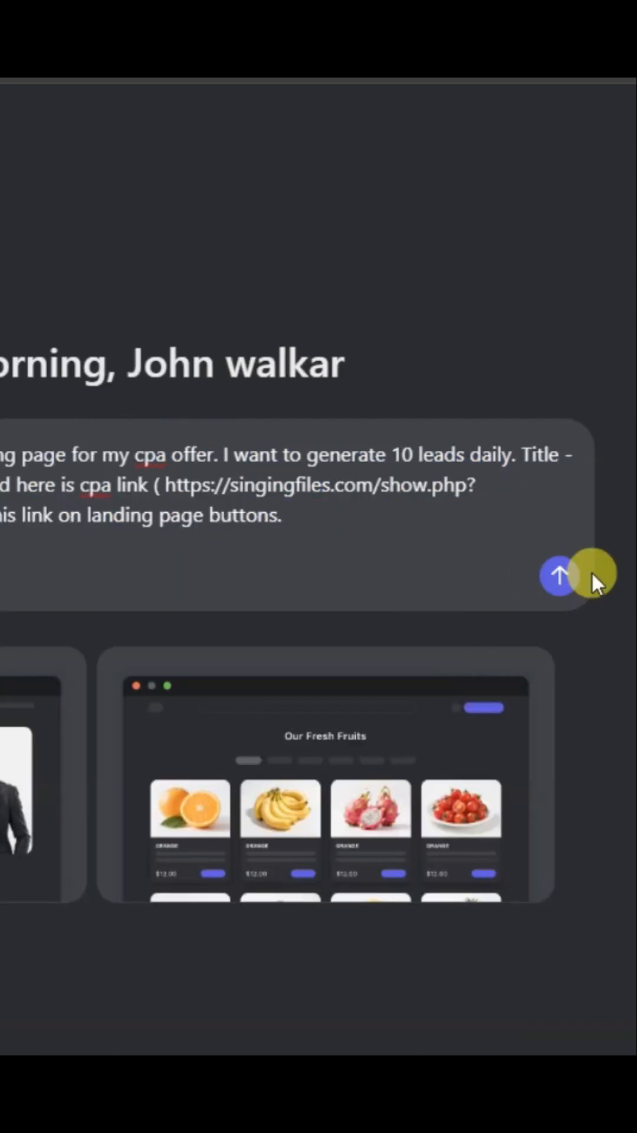
pyautogui.click(558, 576)
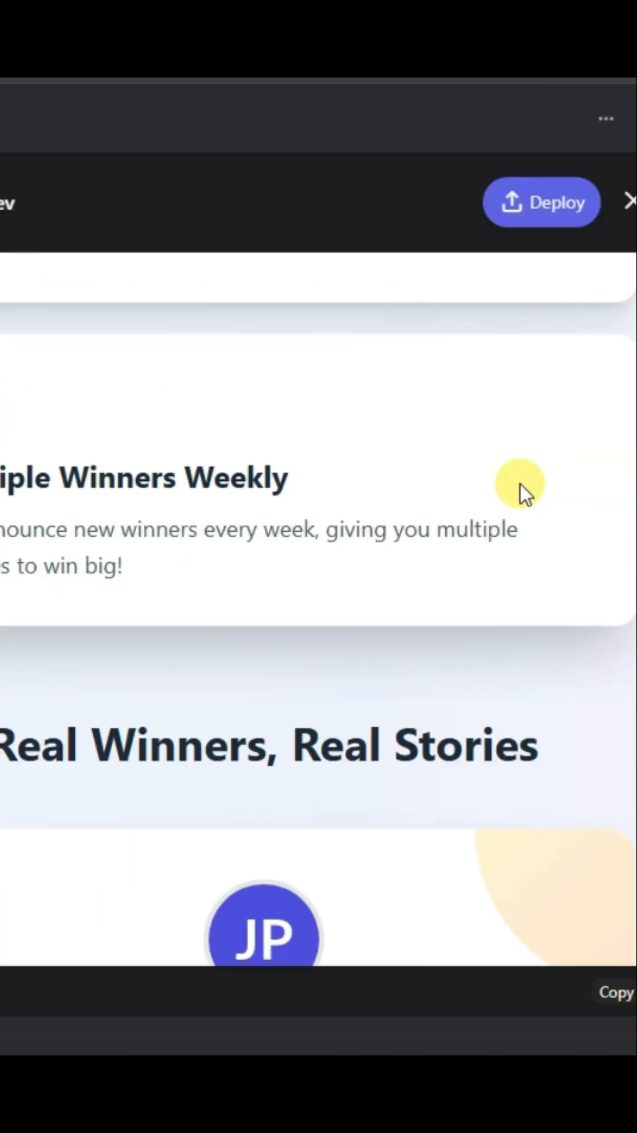
pyautogui.click(541, 201)
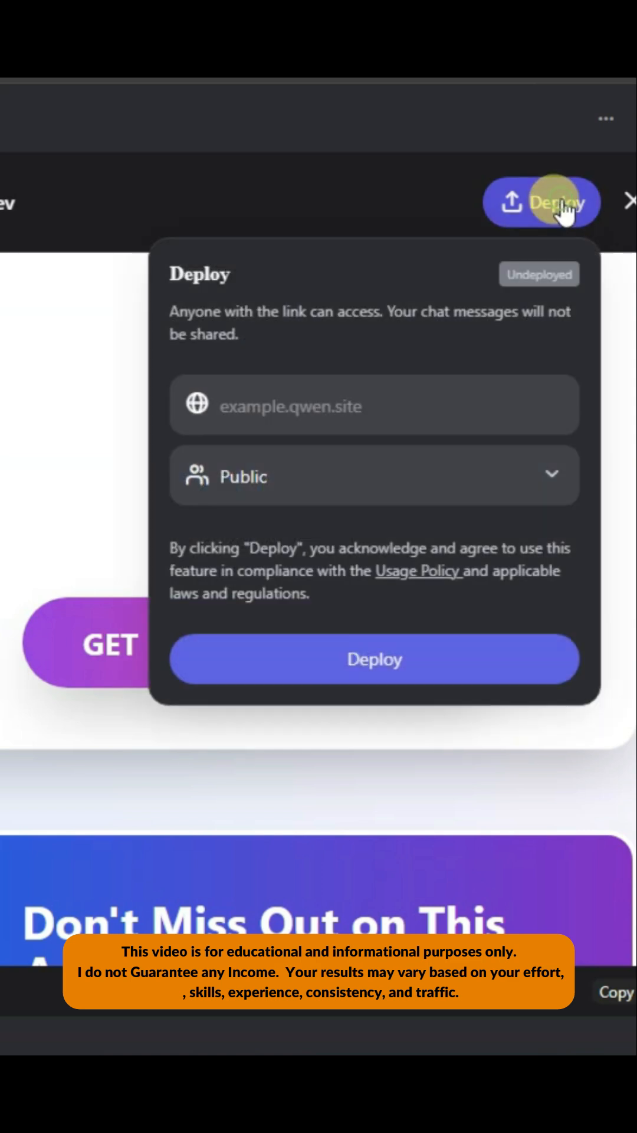
pyautogui.click(374, 658)
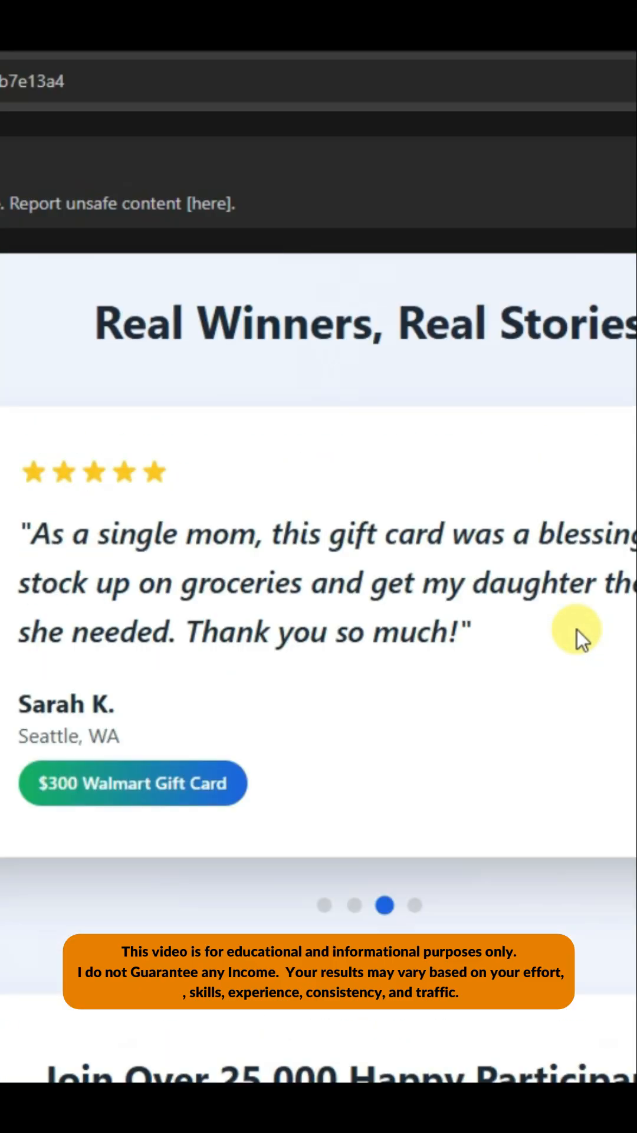
pyautogui.scroll(-3)
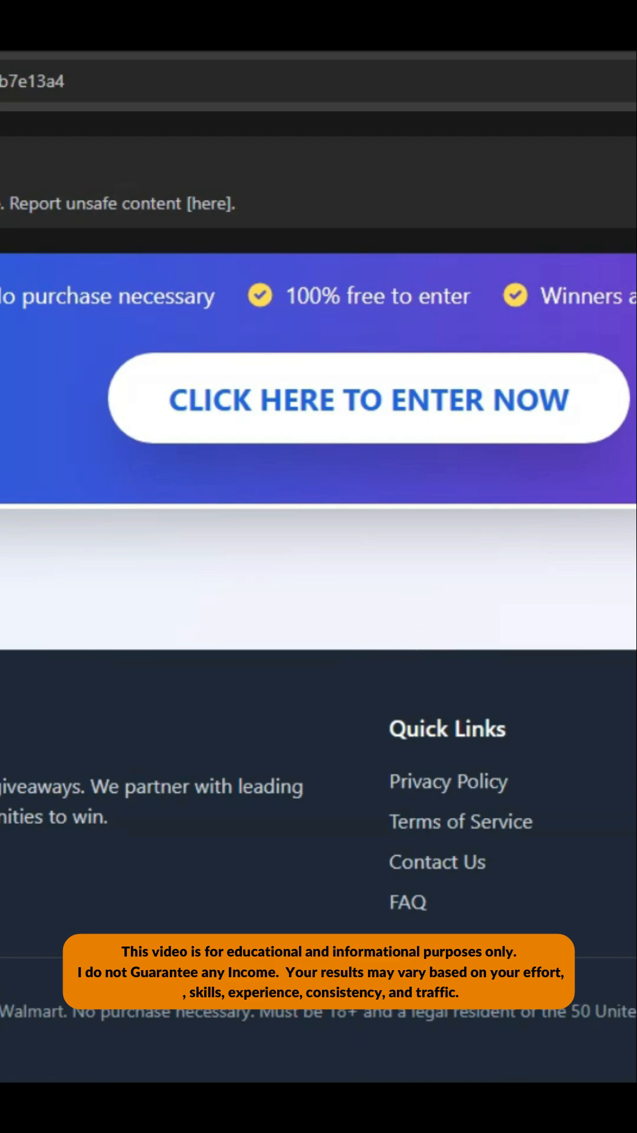
pyautogui.scroll(3)
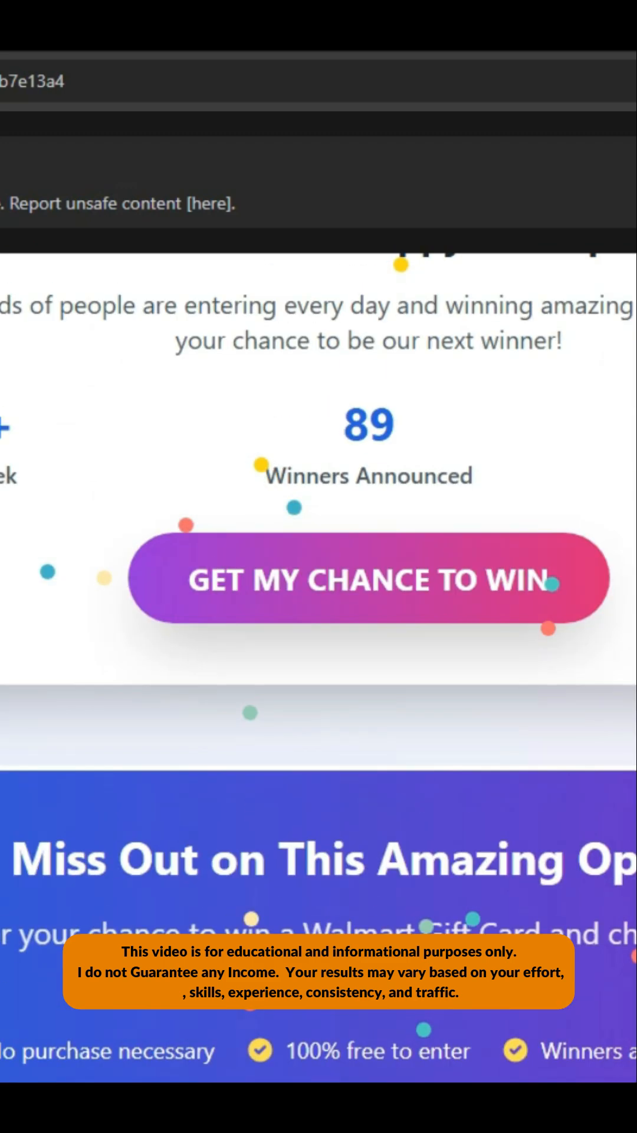